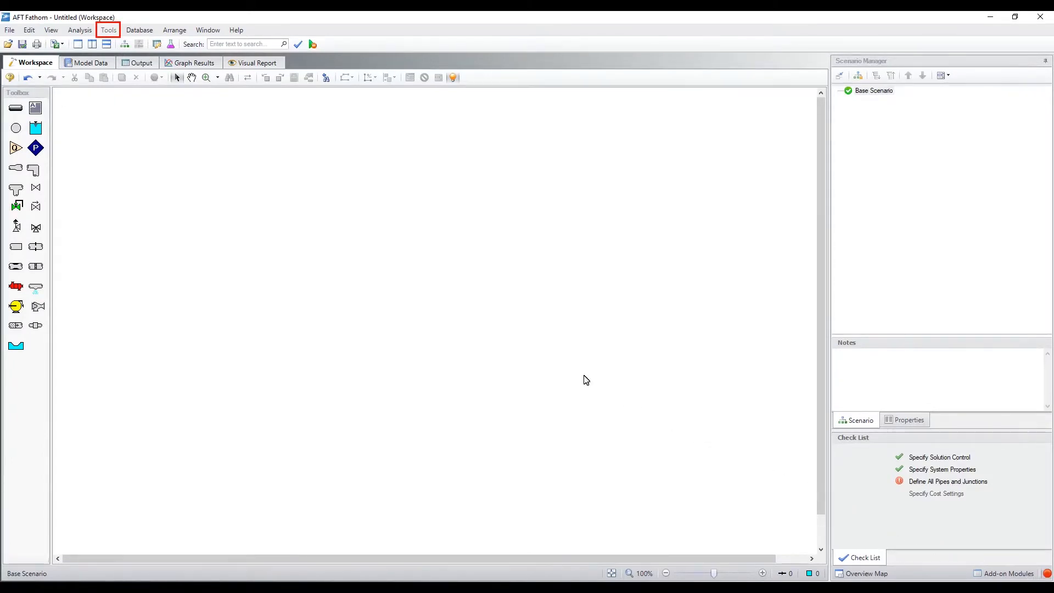
{"action": "mouse_move", "coordinate": [109, 30]}
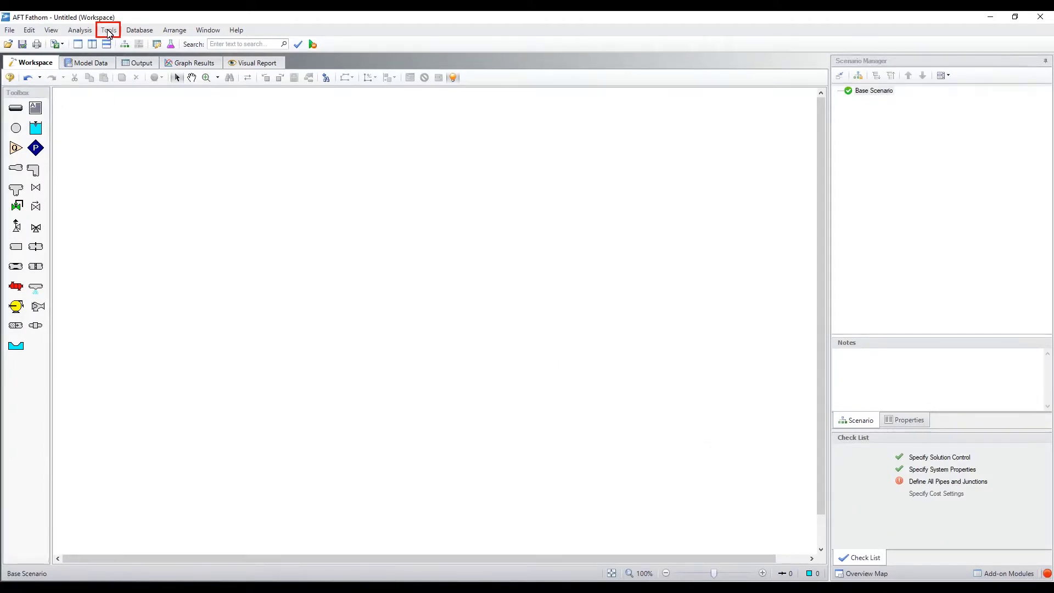
Review the preferred units in the user preferences and close them unchanged.
{"action": "left_click", "coordinate": [108, 30]}
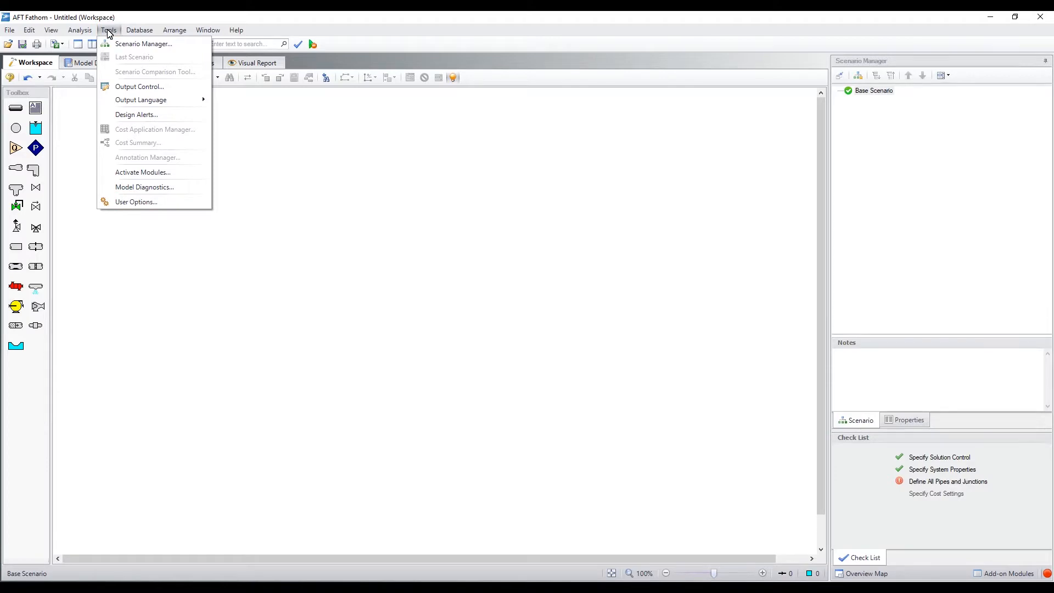
{"action": "left_click", "coordinate": [135, 201]}
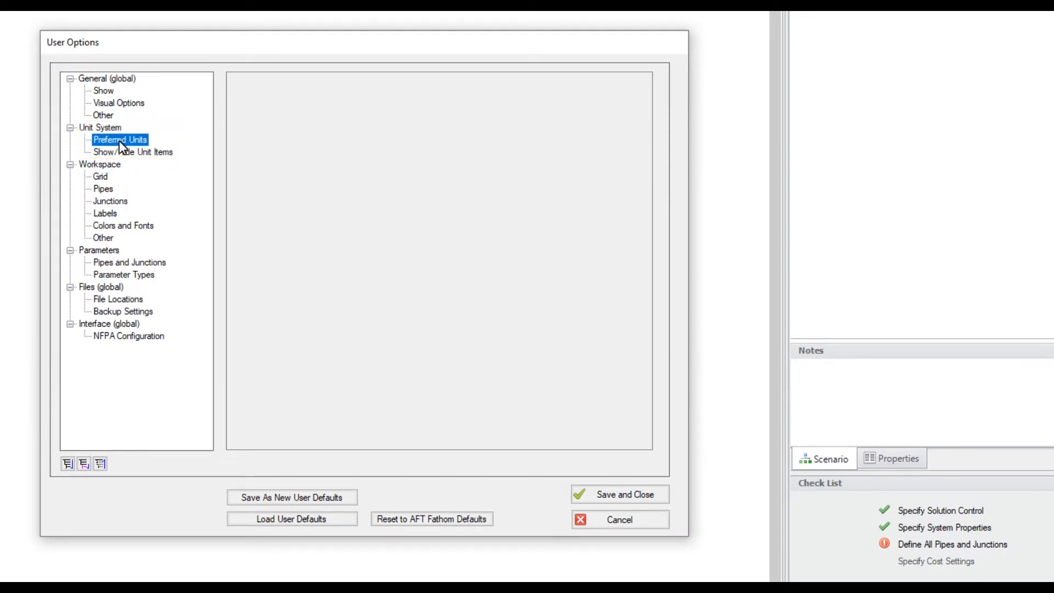
{"action": "left_click", "coordinate": [118, 139]}
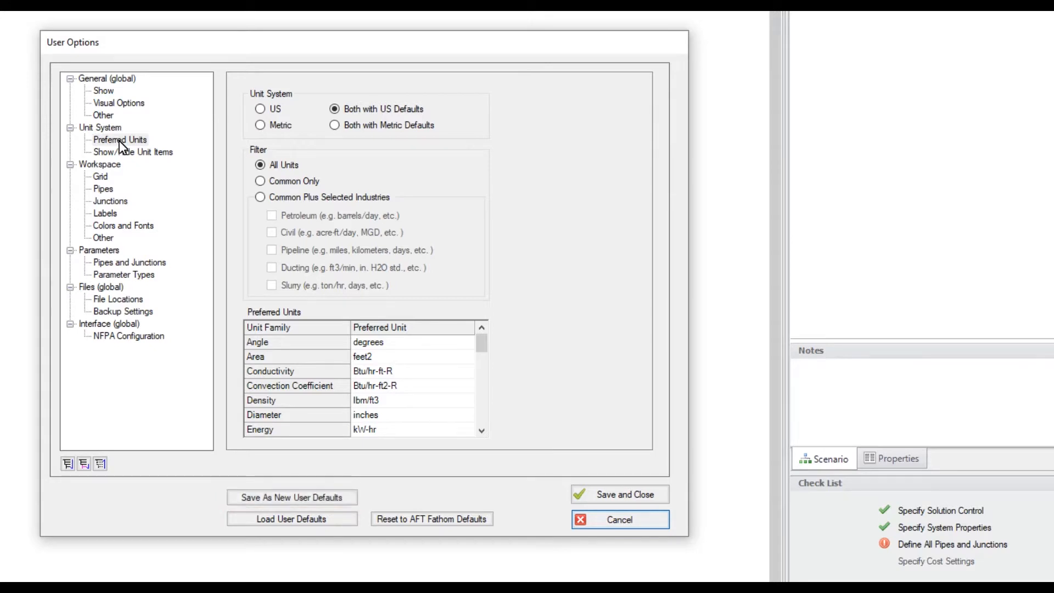
{"action": "left_click", "coordinate": [620, 519]}
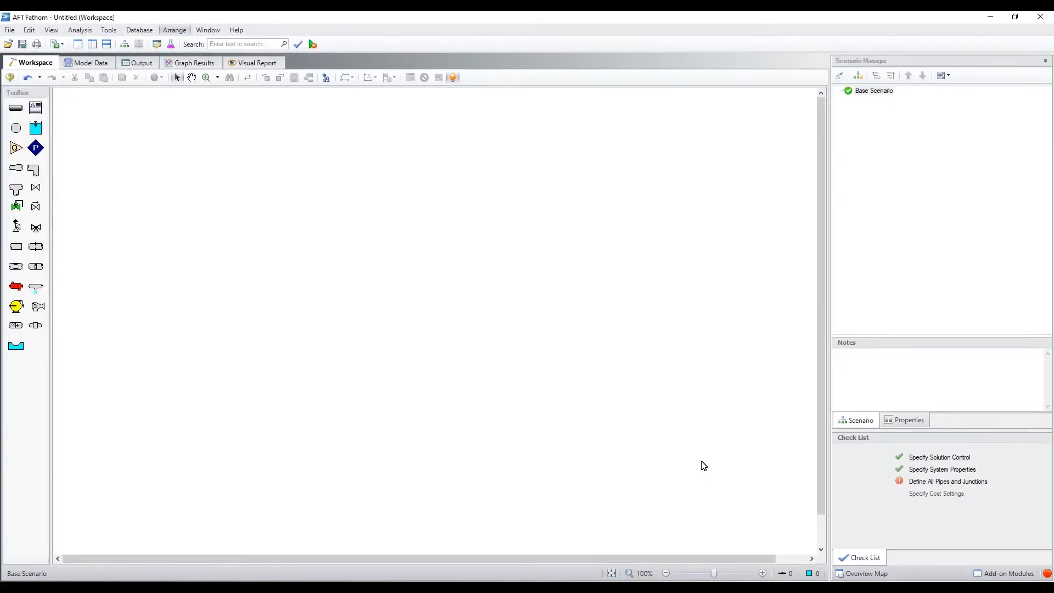
{"action": "mouse_move", "coordinate": [207, 83]}
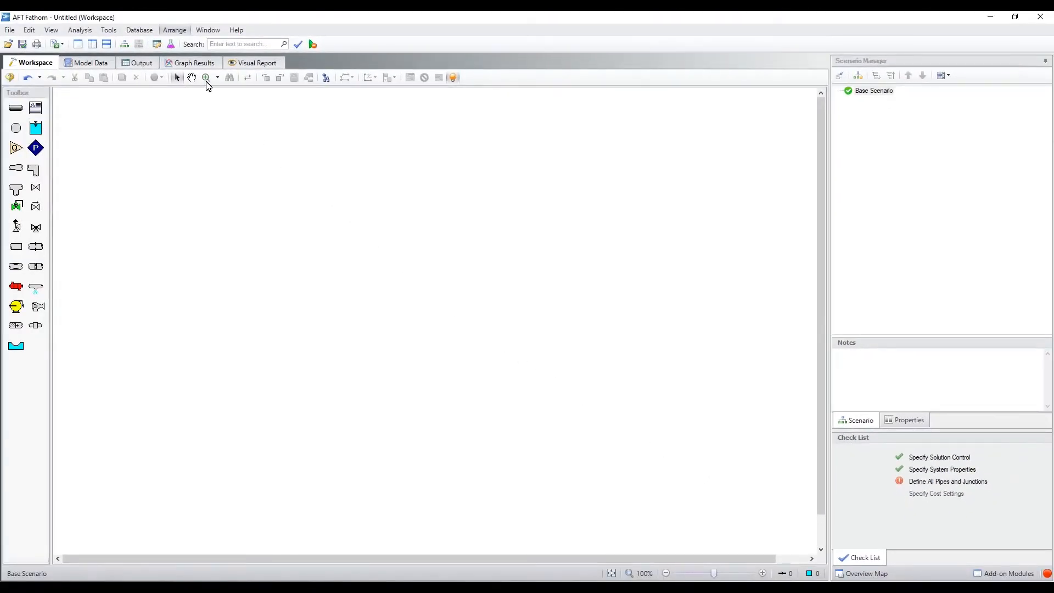
Place reservoir J1 on the workspace and valve J2 below it.
{"action": "left_click", "coordinate": [174, 30]}
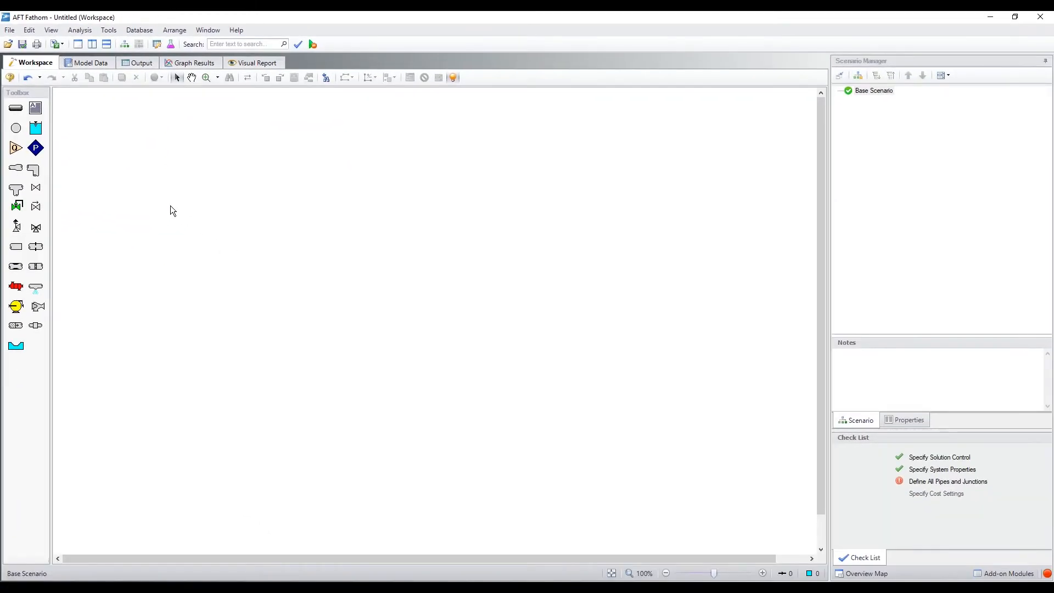
{"action": "left_click", "coordinate": [264, 263]}
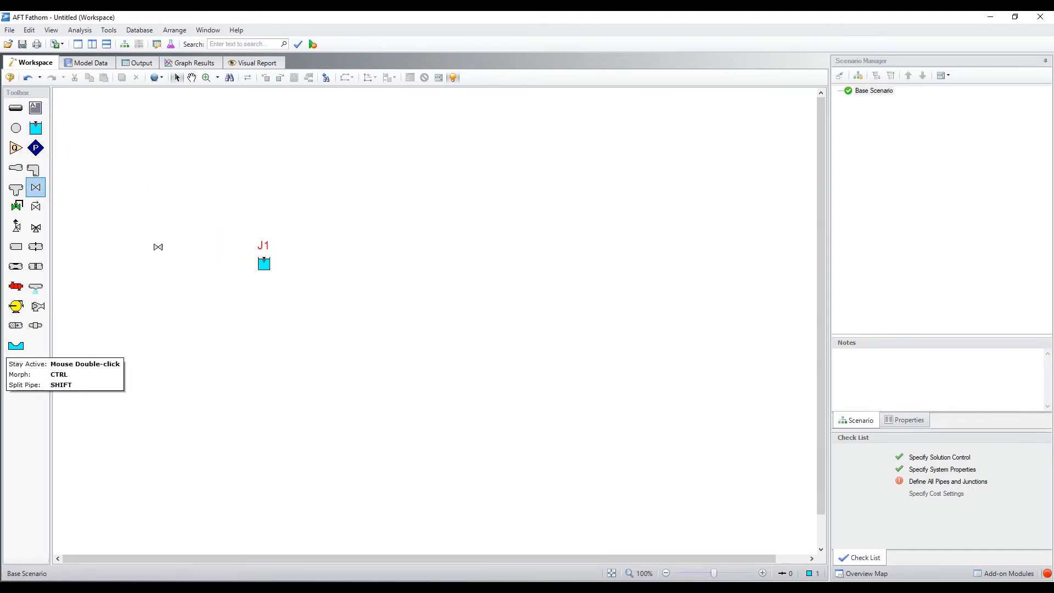
{"action": "left_click", "coordinate": [404, 369]}
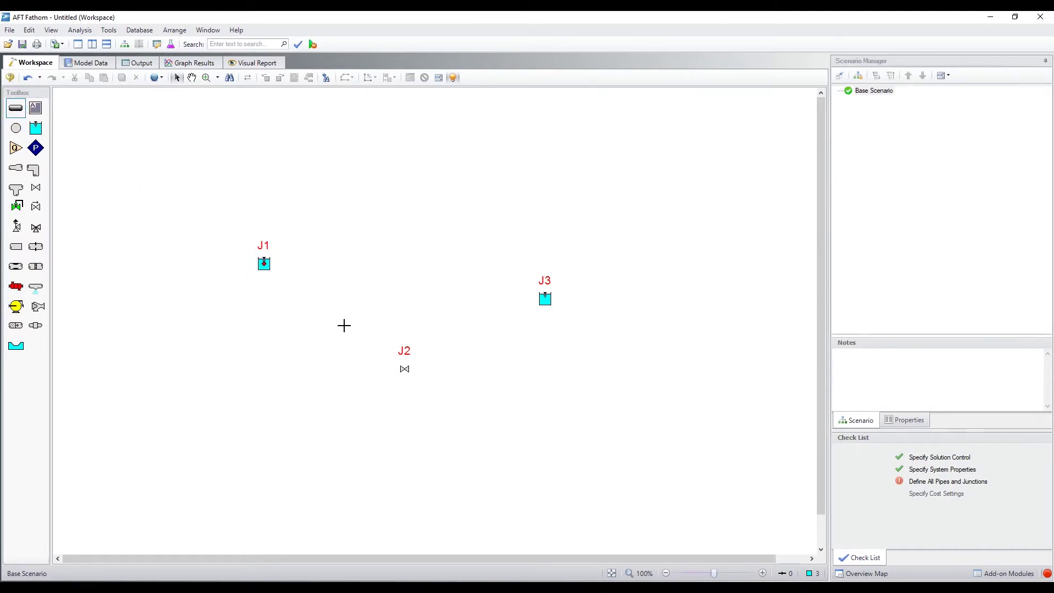
Draw pipe P1 from reservoir J1 to valve J2, and pipe P2 from J2 to reservoir J3.
{"action": "left_click_drag", "start_coordinate": [263, 263], "coordinate": [404, 368]}
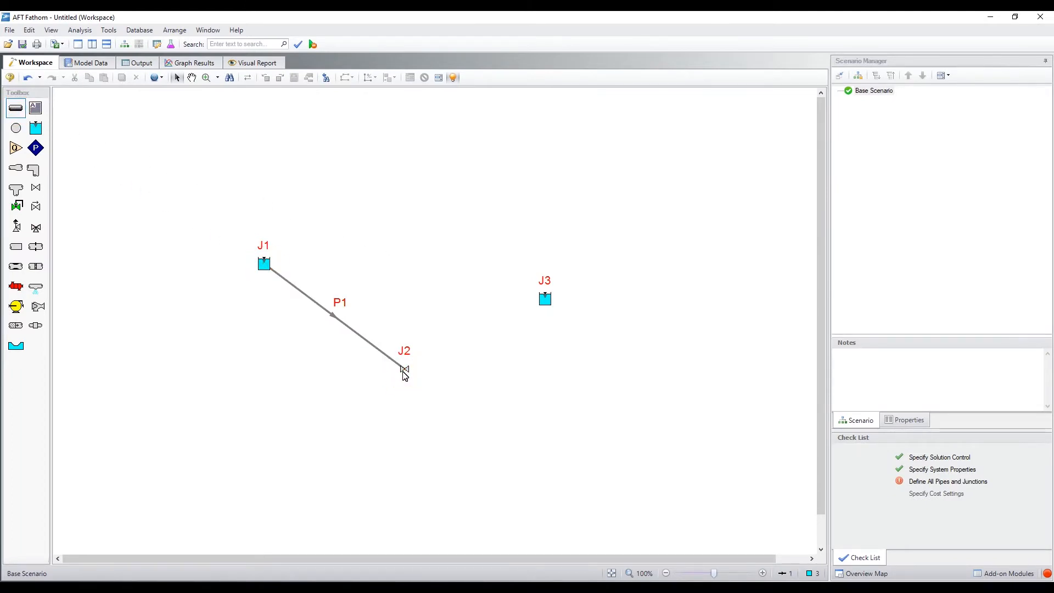
{"action": "left_click_drag", "start_coordinate": [403, 369], "coordinate": [544, 298]}
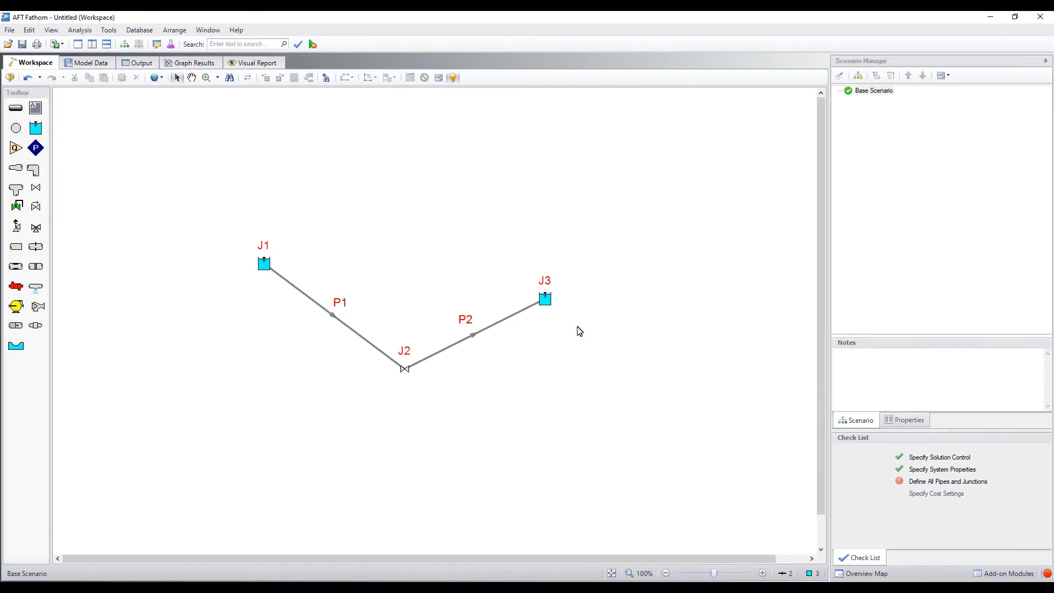
Show the undefined objects list and give reservoir J1 a 50 ft surface elevation.
{"action": "left_click", "coordinate": [948, 481]}
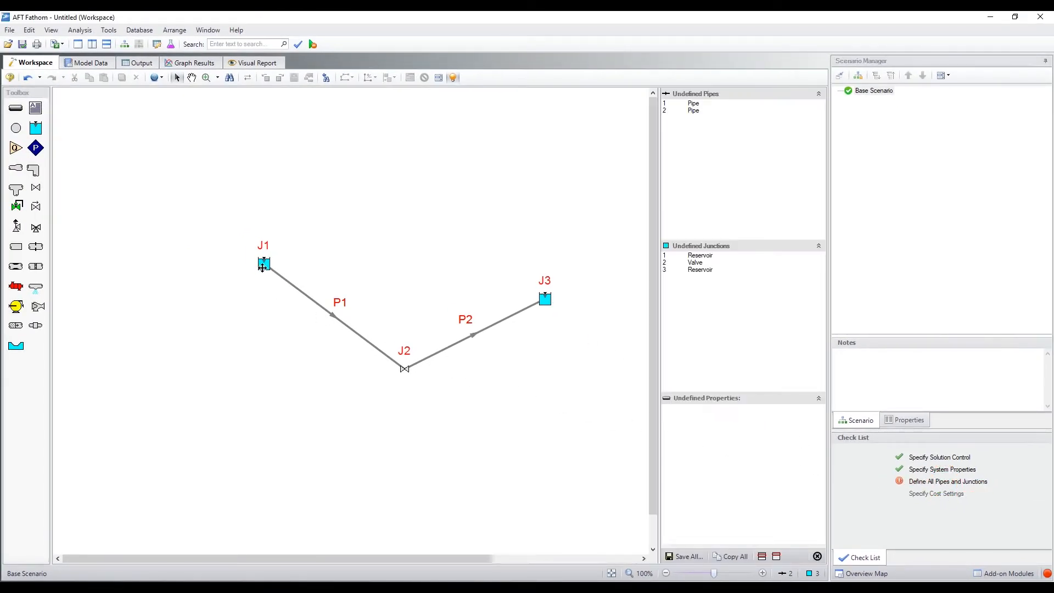
{"action": "double_click", "coordinate": [261, 263]}
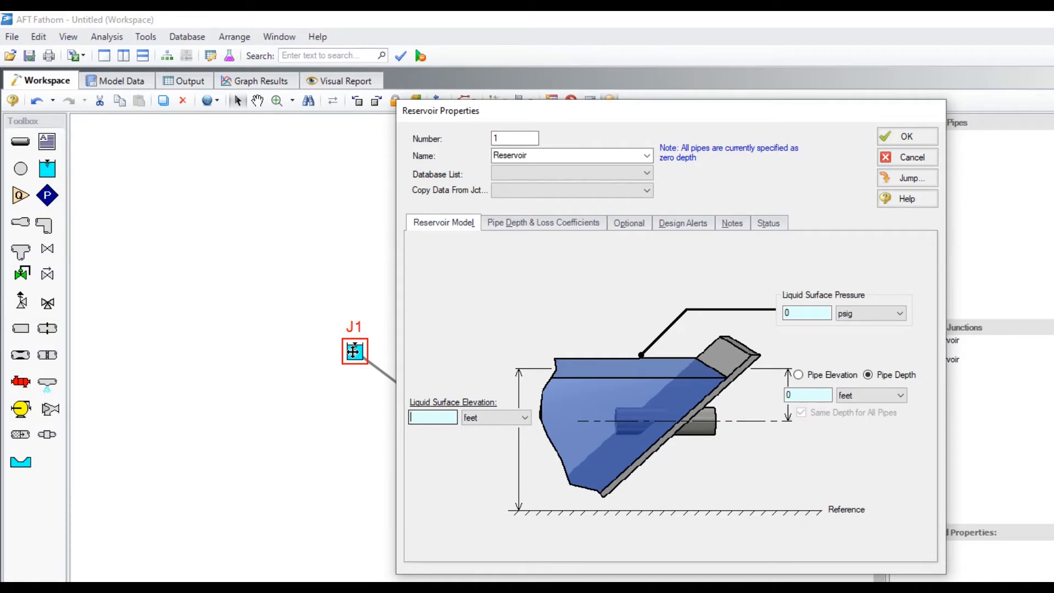
{"action": "type", "text": "50"}
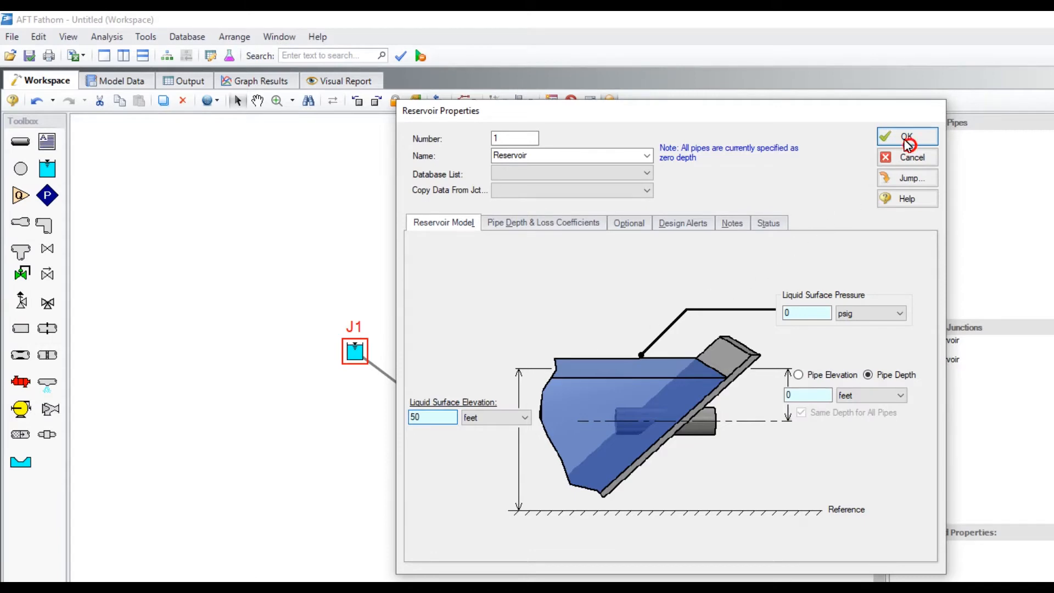
{"action": "left_click", "coordinate": [907, 138]}
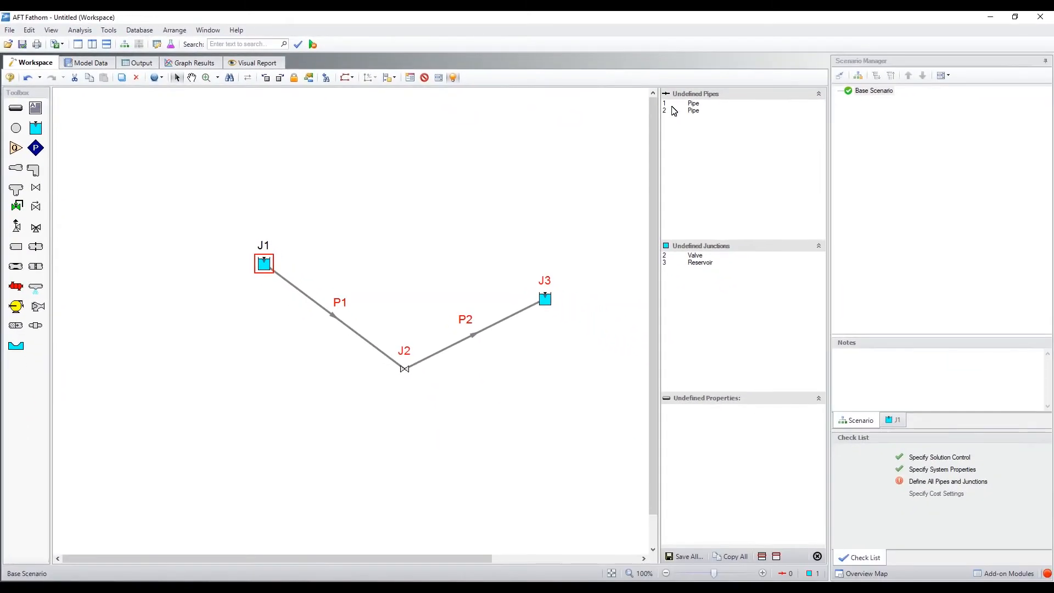
Define valve J2 with 15 ft elevation and a K Factor loss of 50.
{"action": "left_click", "coordinate": [405, 369]}
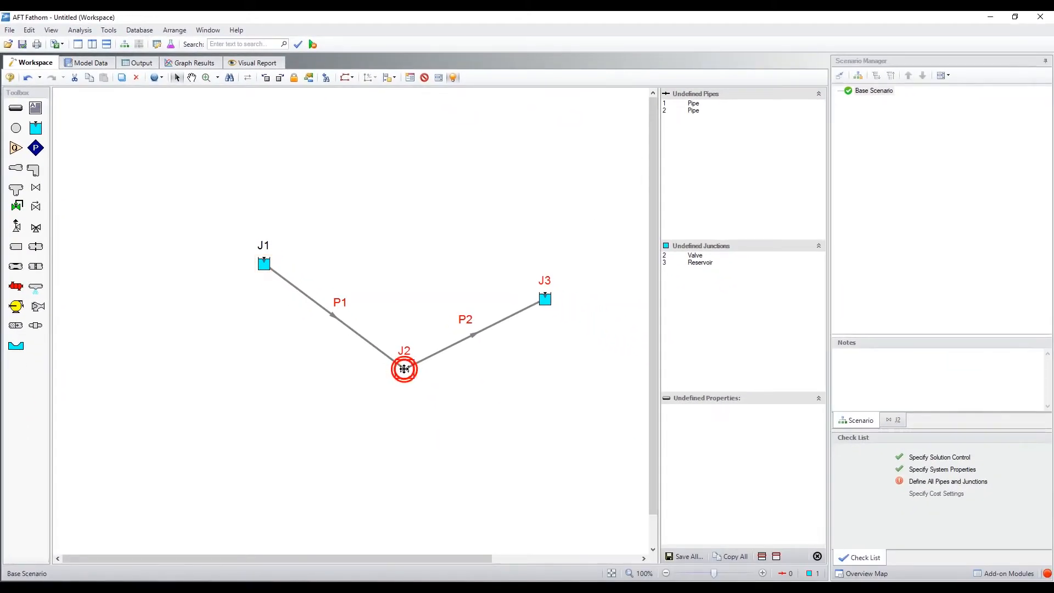
{"action": "double_click", "coordinate": [404, 369]}
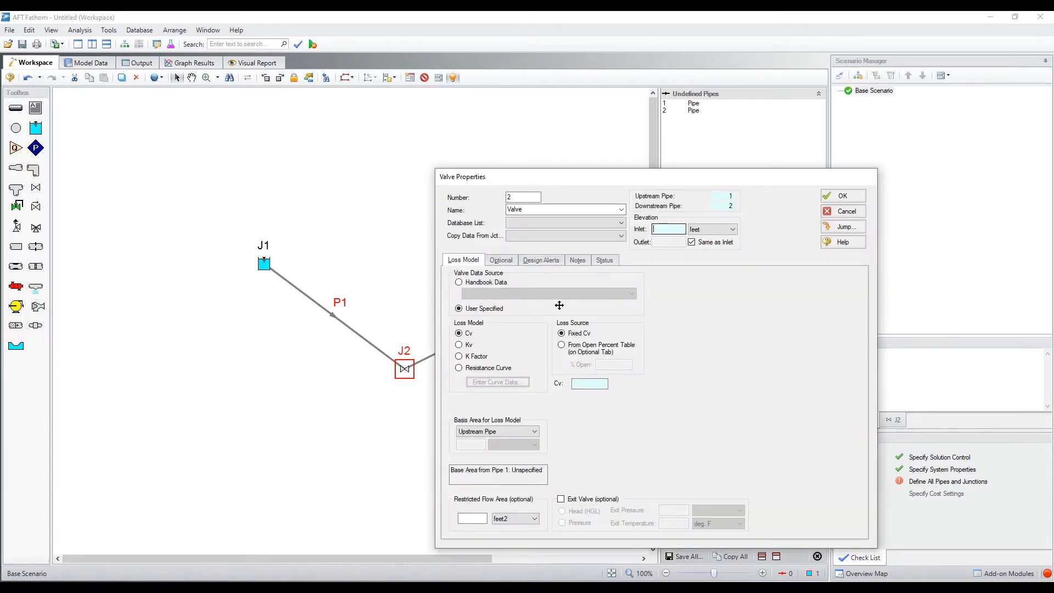
{"action": "type", "text": "15"}
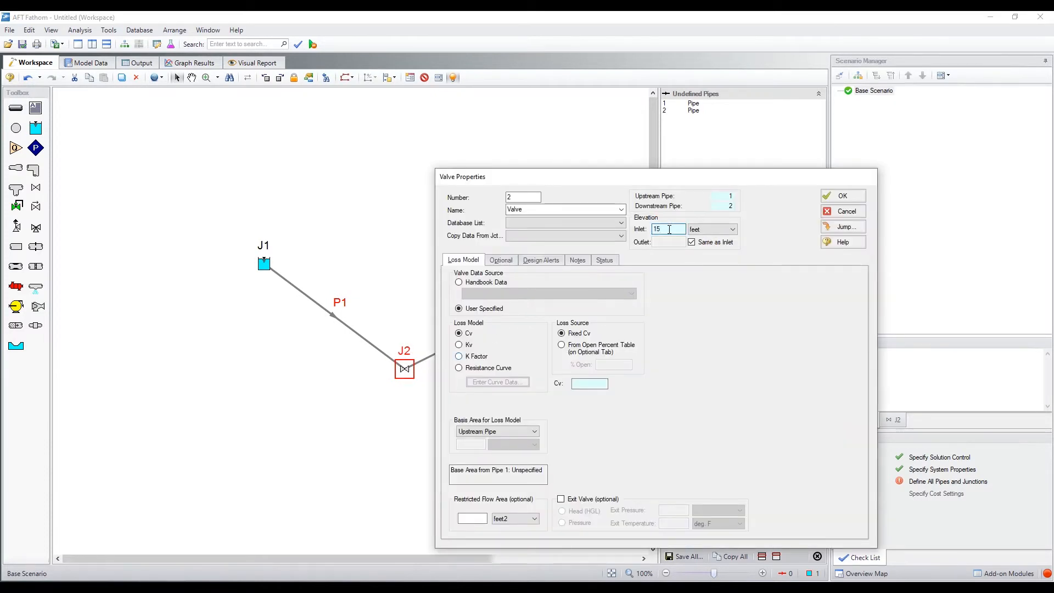
{"action": "left_click", "coordinate": [459, 356]}
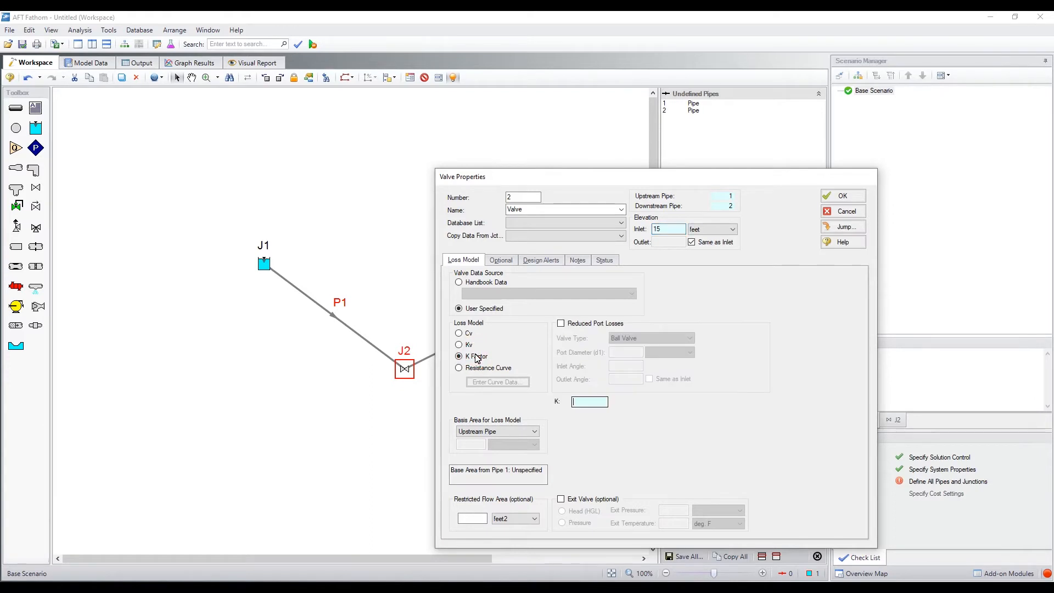
{"action": "type", "text": "50"}
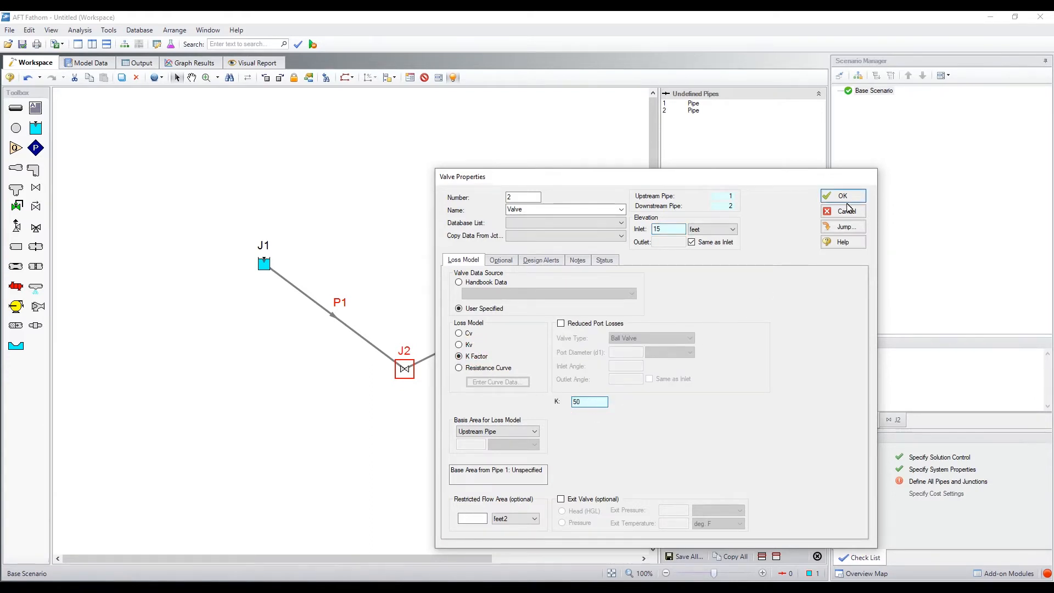
{"action": "left_click", "coordinate": [843, 196]}
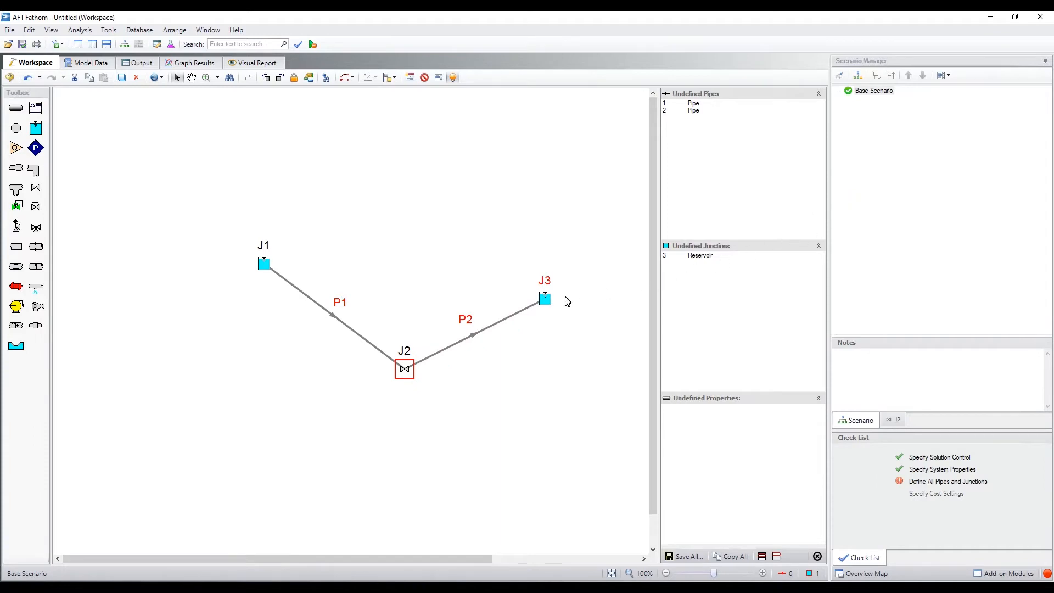
Set reservoir J3's liquid surface elevation to 20 ft.
{"action": "double_click", "coordinate": [544, 299]}
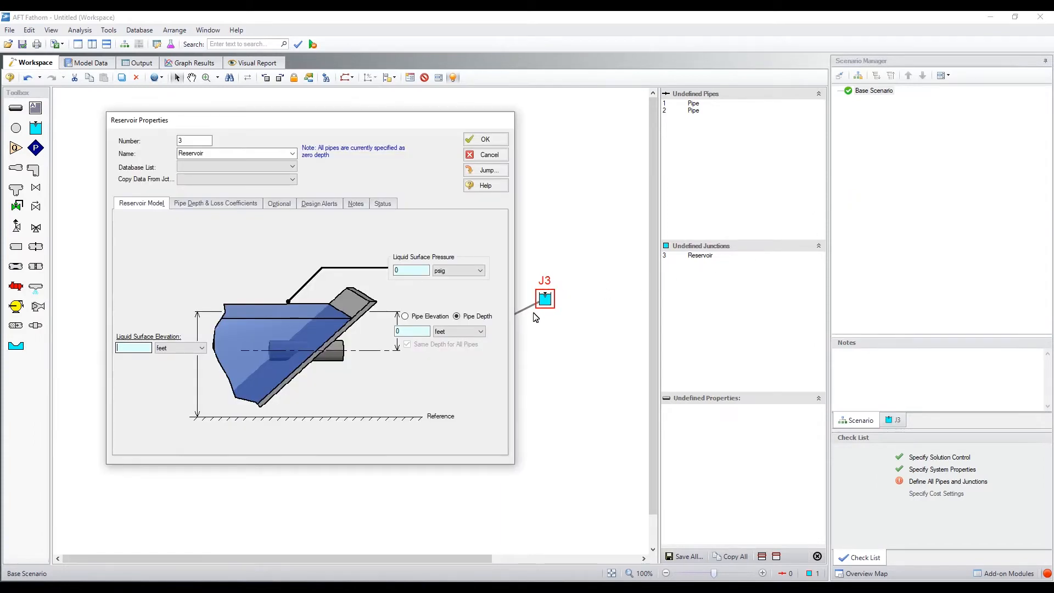
{"action": "type", "text": "20"}
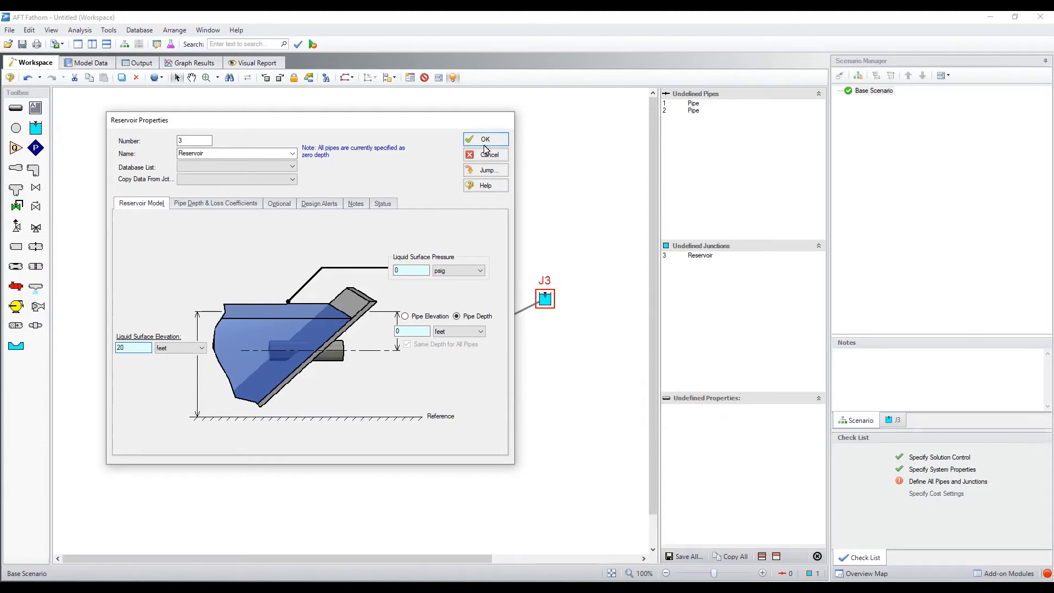
{"action": "left_click", "coordinate": [485, 139]}
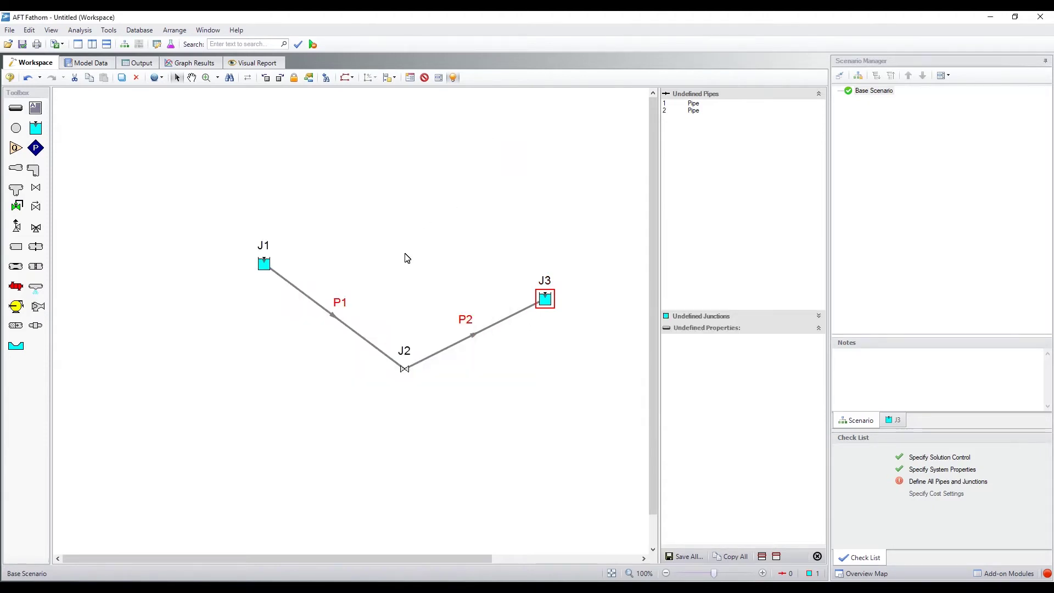
Define pipe P1 as Steel - ANSI with a 400 ft length.
{"action": "double_click", "coordinate": [324, 313]}
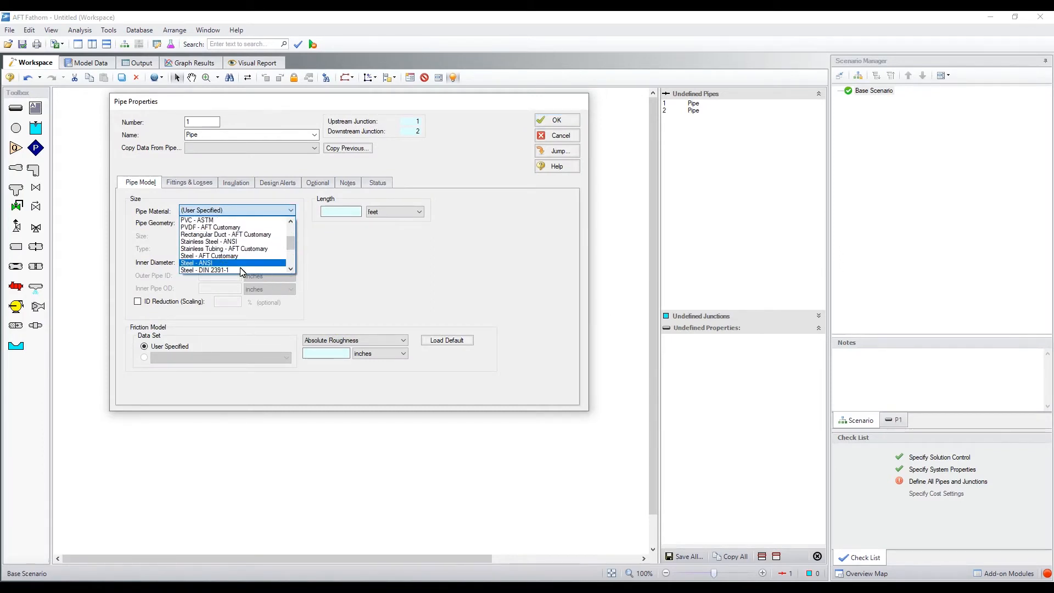
{"action": "left_click", "coordinate": [196, 263]}
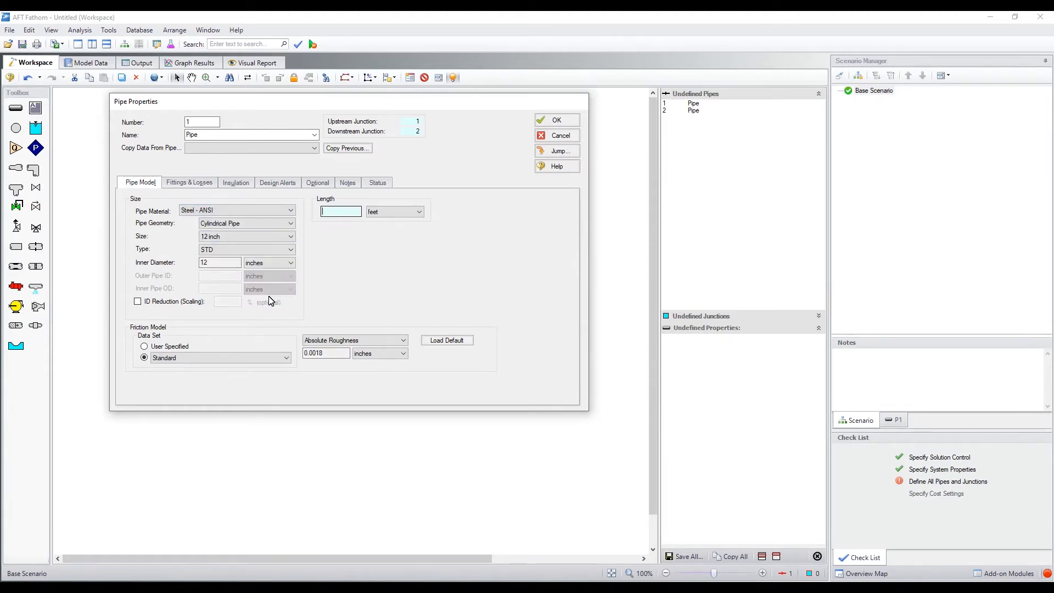
{"action": "type", "text": "400"}
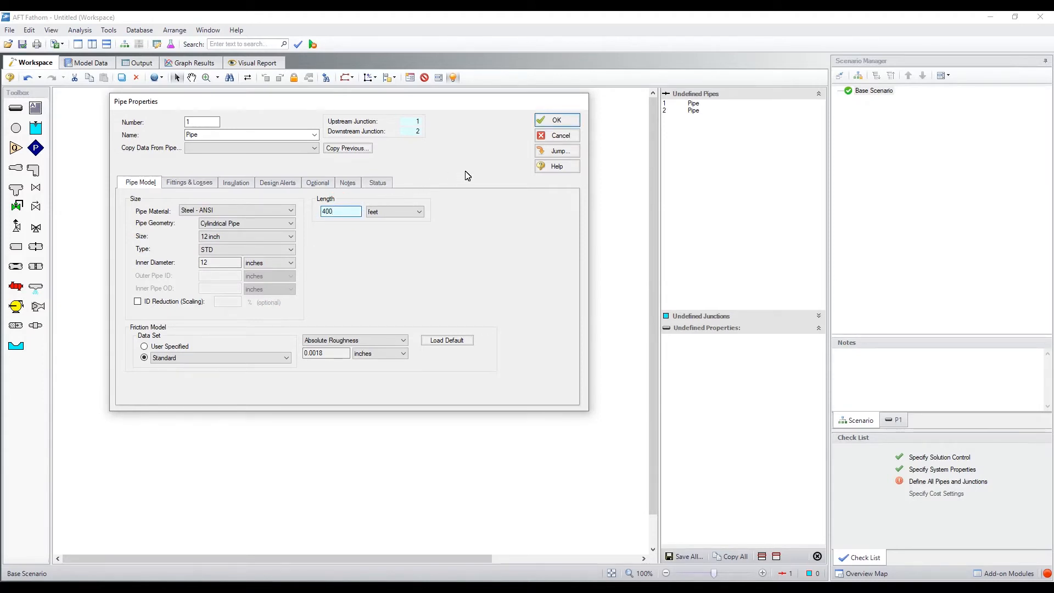
{"action": "left_click", "coordinate": [557, 120]}
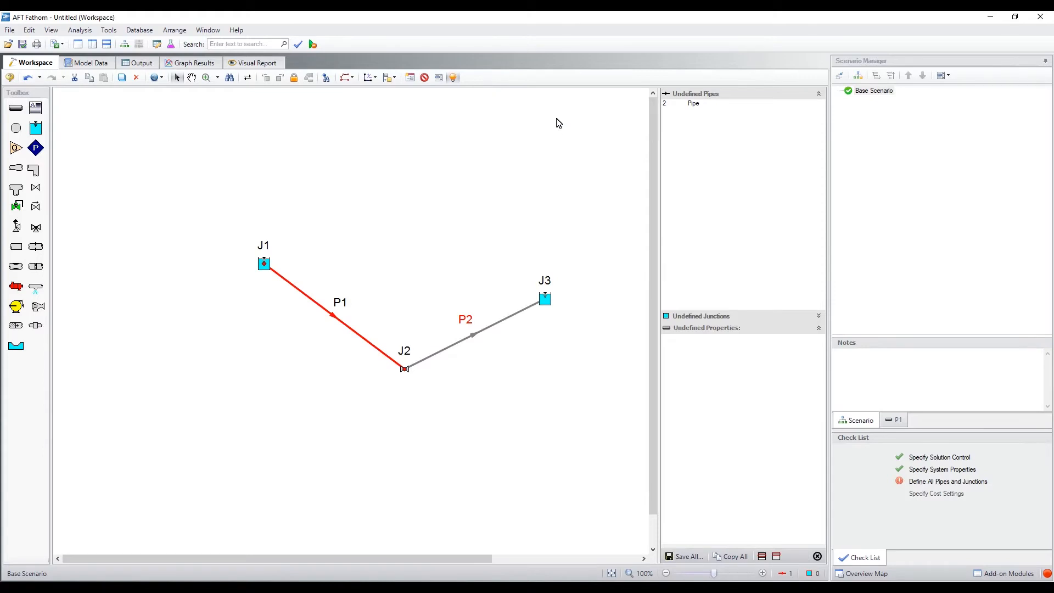
Set pipe P2's length to 250 ft.
{"action": "double_click", "coordinate": [473, 335]}
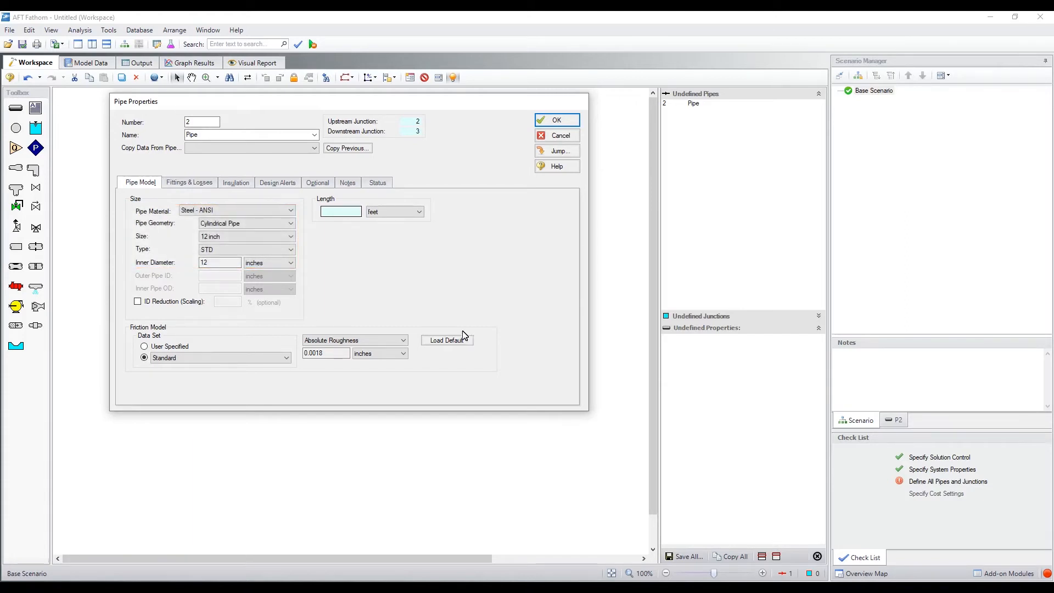
{"action": "type", "text": "250"}
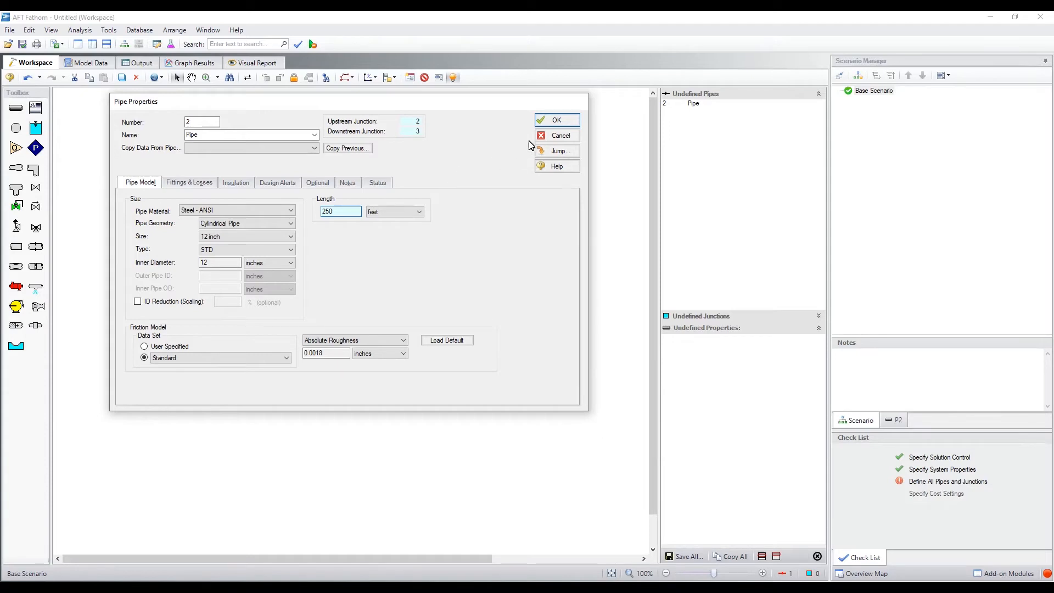
{"action": "left_click", "coordinate": [557, 120]}
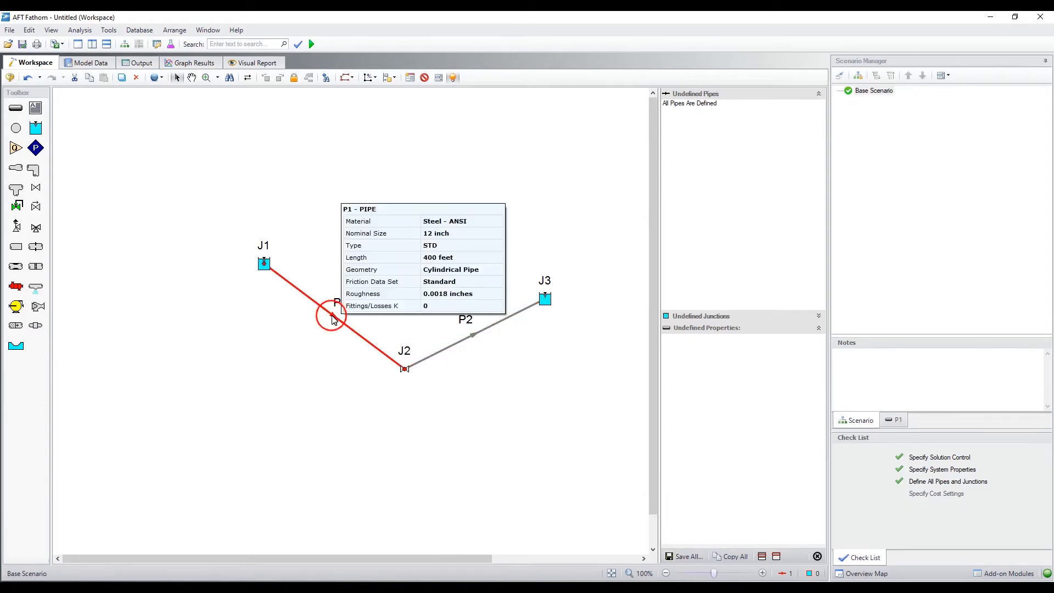
Show pipe P1's summary (Steel - ANSI, 12 inch, 400 ft, 0.0018-inch roughness) in the side panel.
{"action": "left_click", "coordinate": [331, 312]}
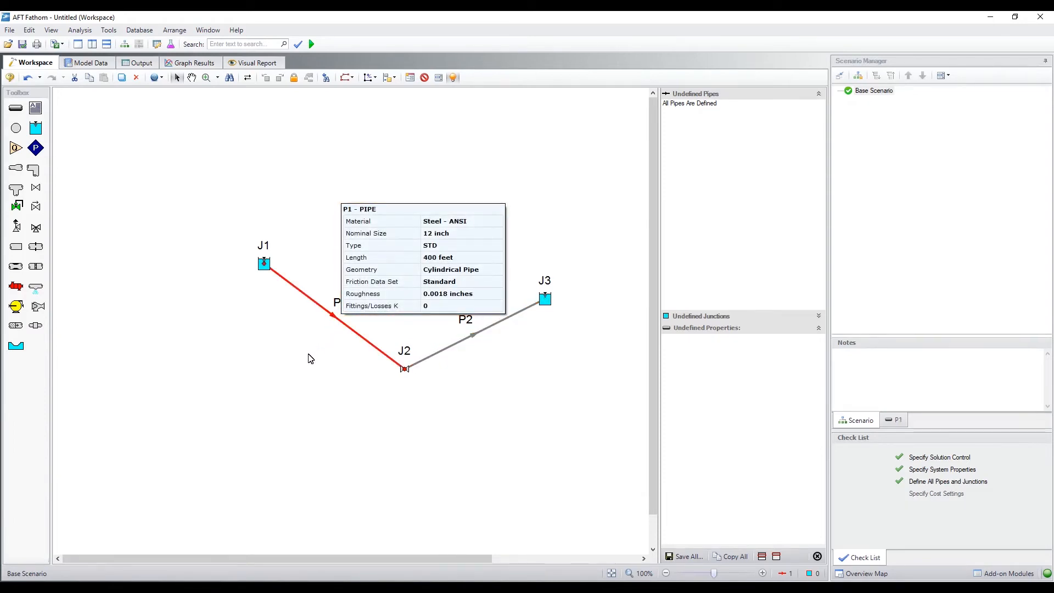
{"action": "left_click", "coordinate": [306, 362]}
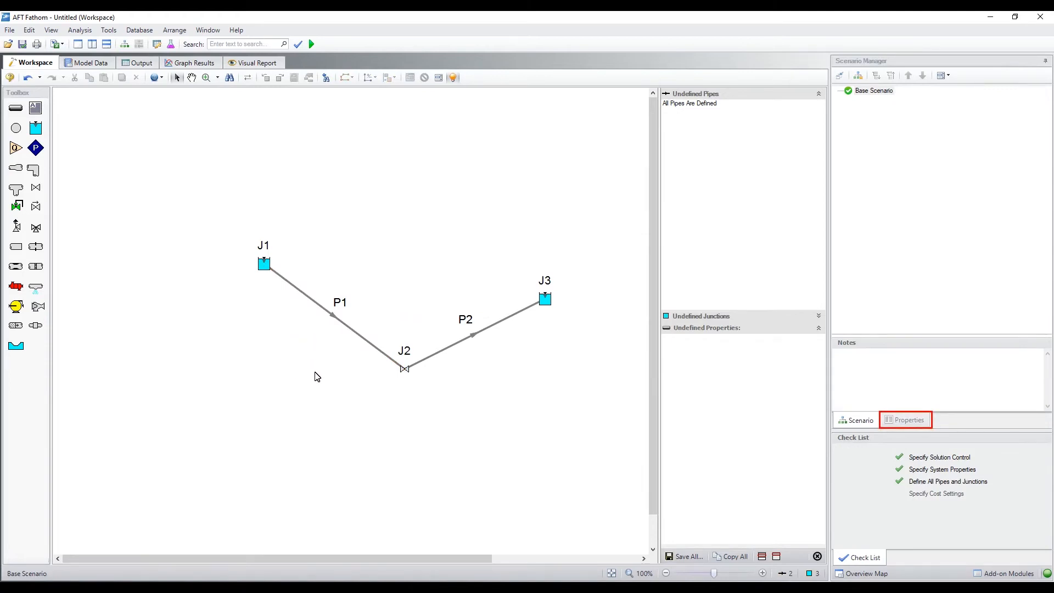
{"action": "left_click", "coordinate": [906, 419]}
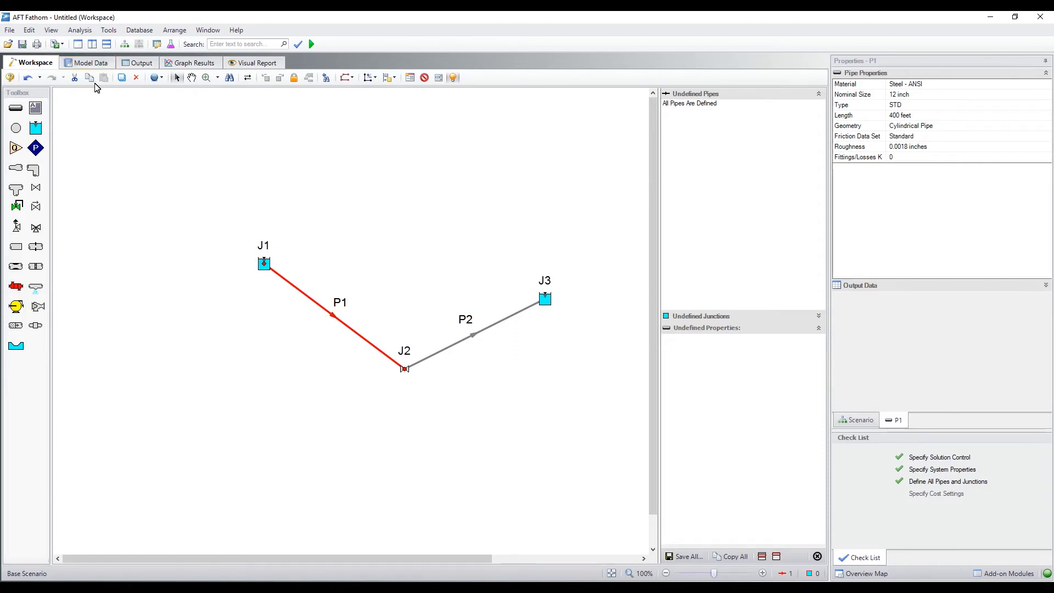
View the Model Data tab's pipe, reservoir and valve tables, cancelling the display-control window.
{"action": "left_click", "coordinate": [87, 62]}
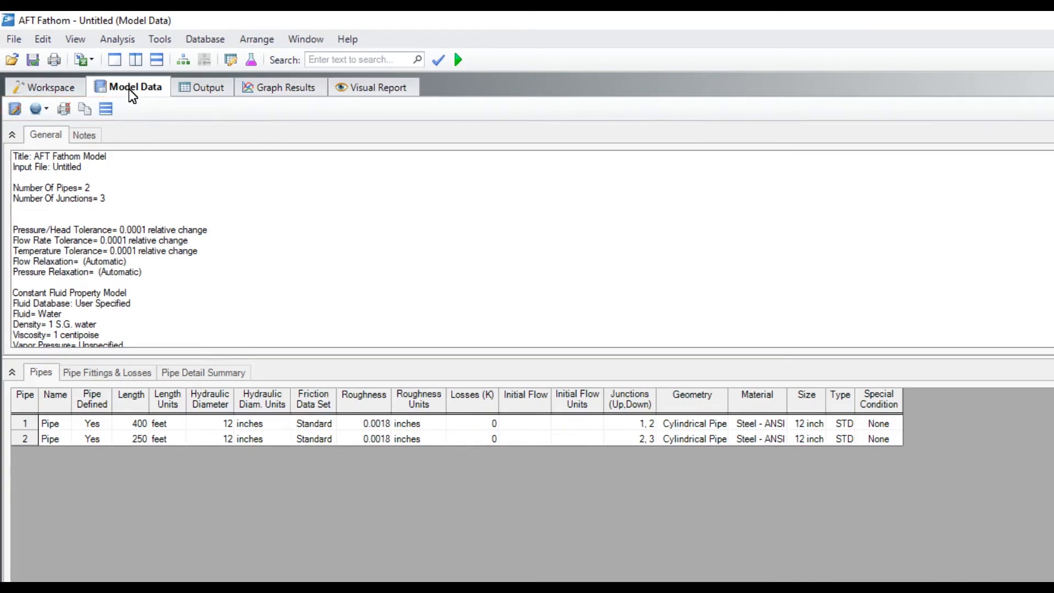
{"action": "mouse_move", "coordinate": [13, 109]}
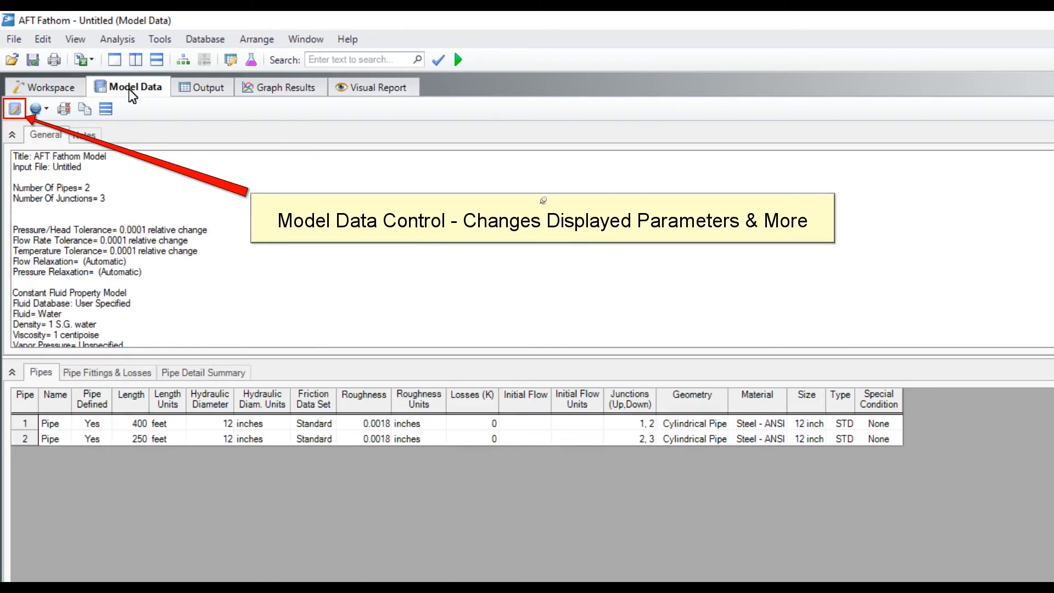
{"action": "mouse_move", "coordinate": [132, 95]}
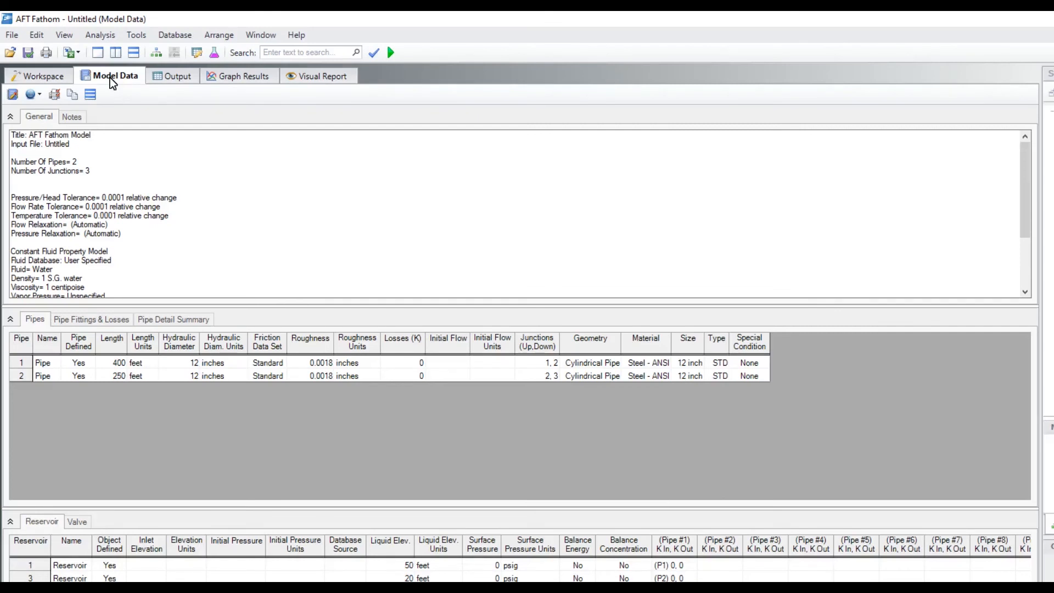
{"action": "left_click", "coordinate": [13, 95]}
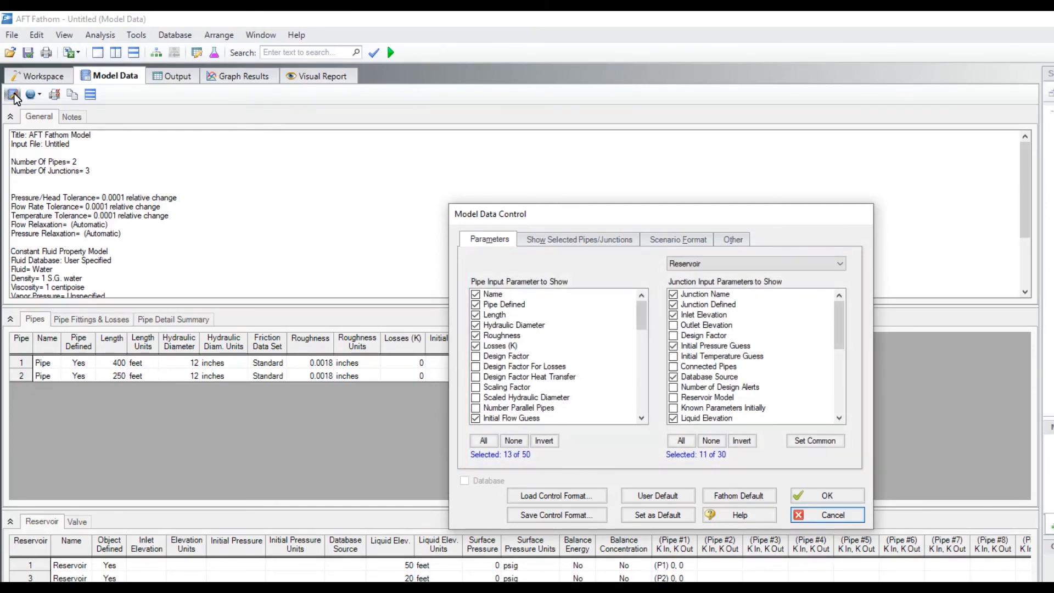
{"action": "mouse_move", "coordinate": [826, 518]}
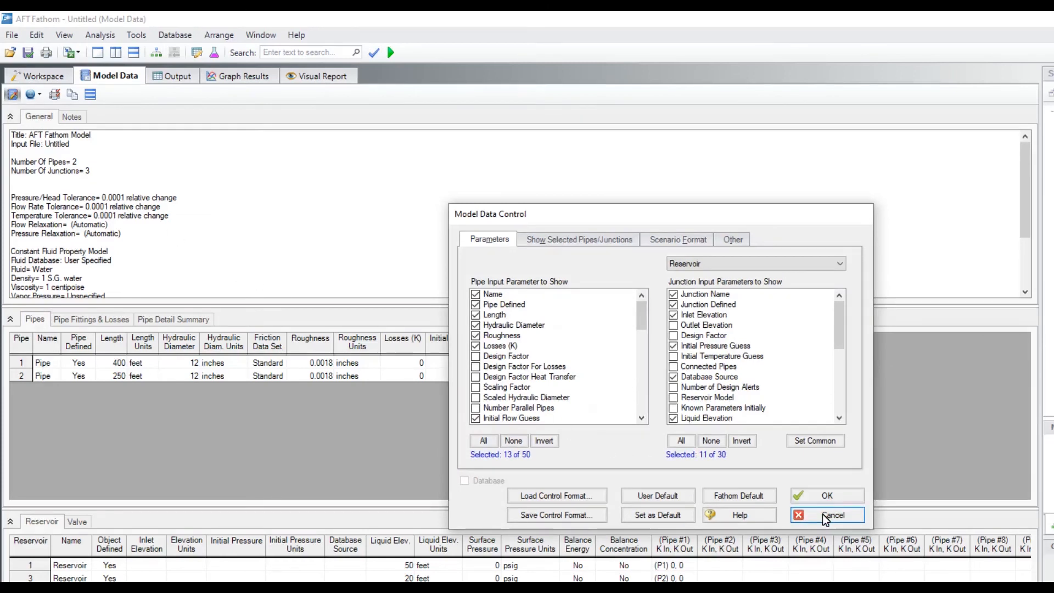
{"action": "left_click", "coordinate": [833, 515]}
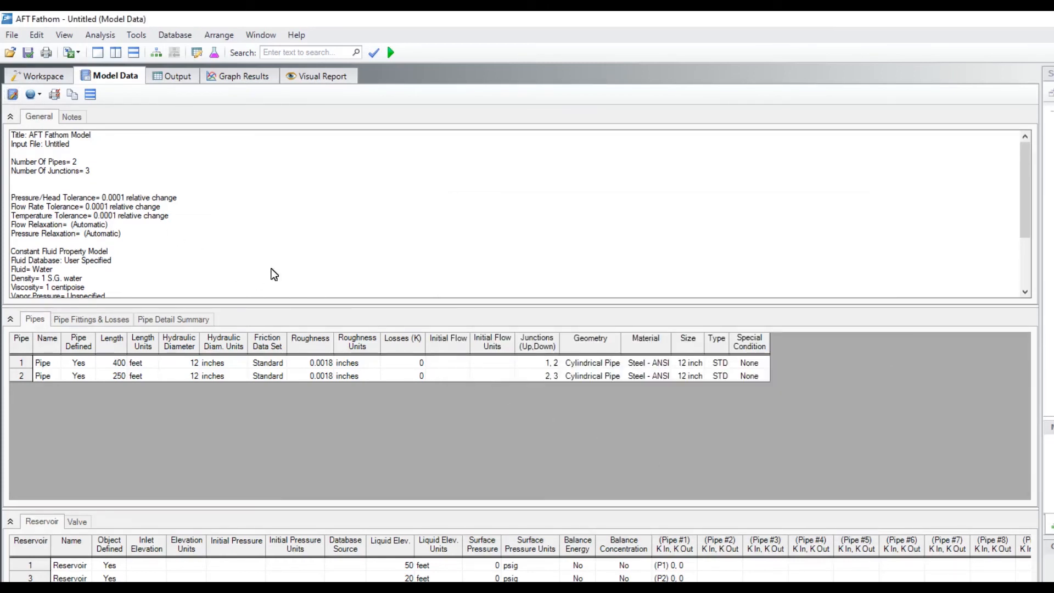
Switch back to the Workspace tab showing the two-tank, valve and two-pipe network.
{"action": "left_click", "coordinate": [38, 68]}
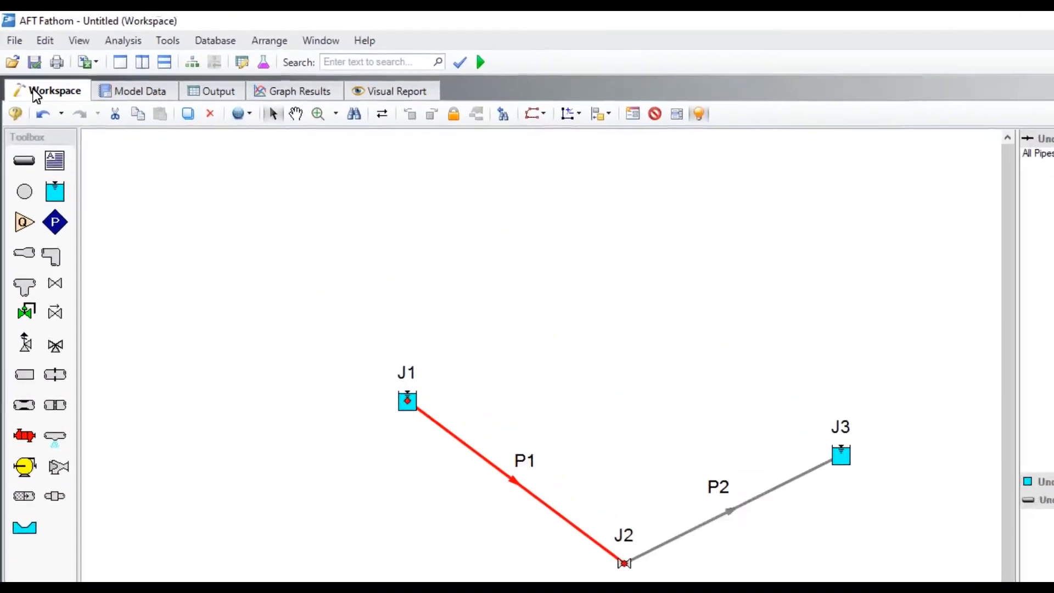
{"action": "mouse_move", "coordinate": [482, 61]}
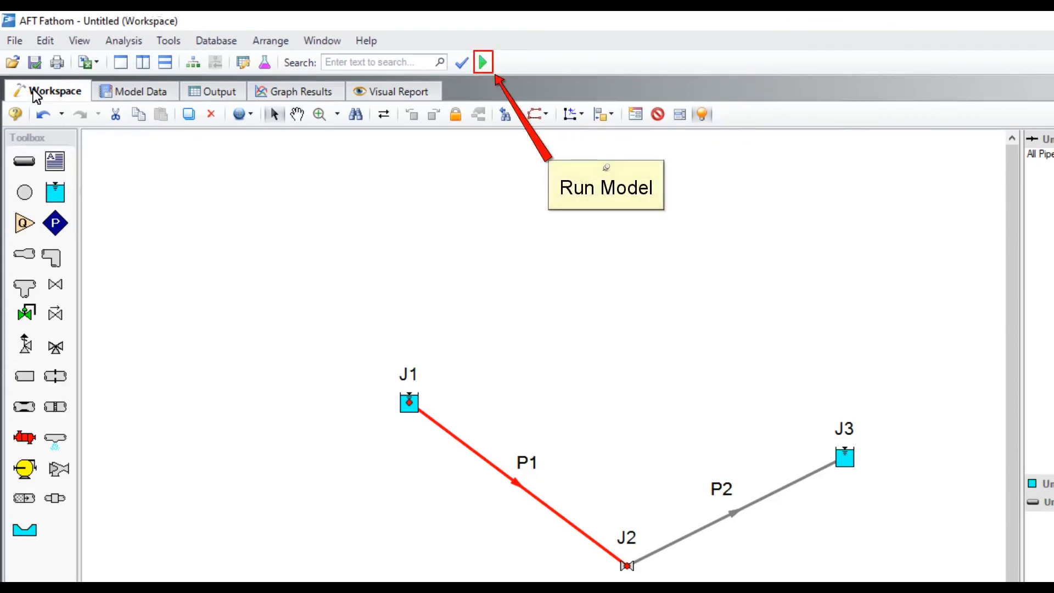